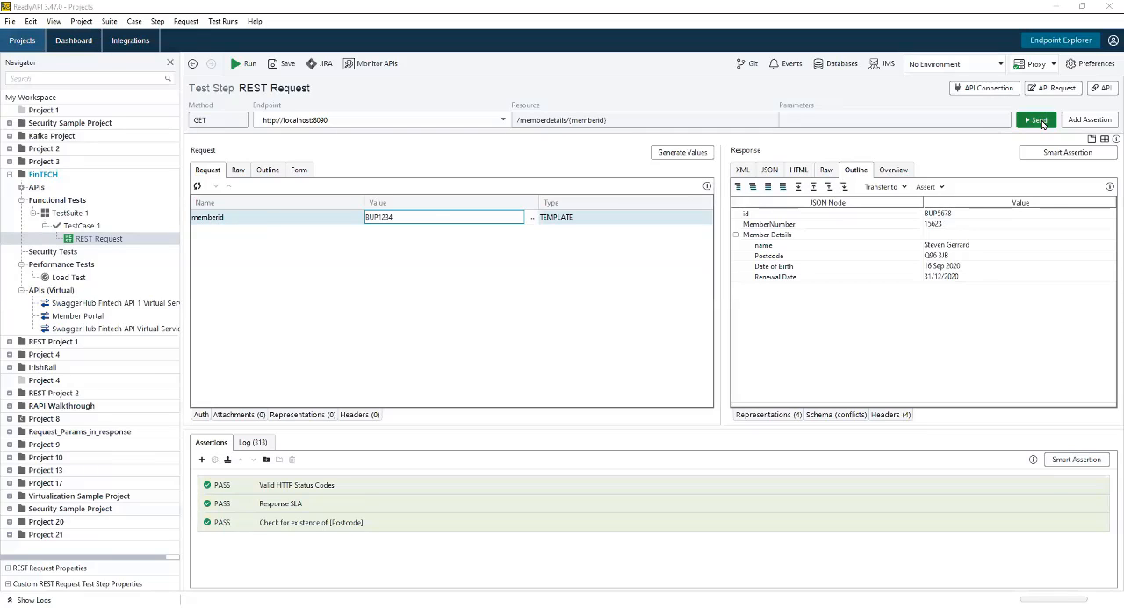
Send the REST request with memberid BUP1234 and check its three assertions.
click(1037, 121)
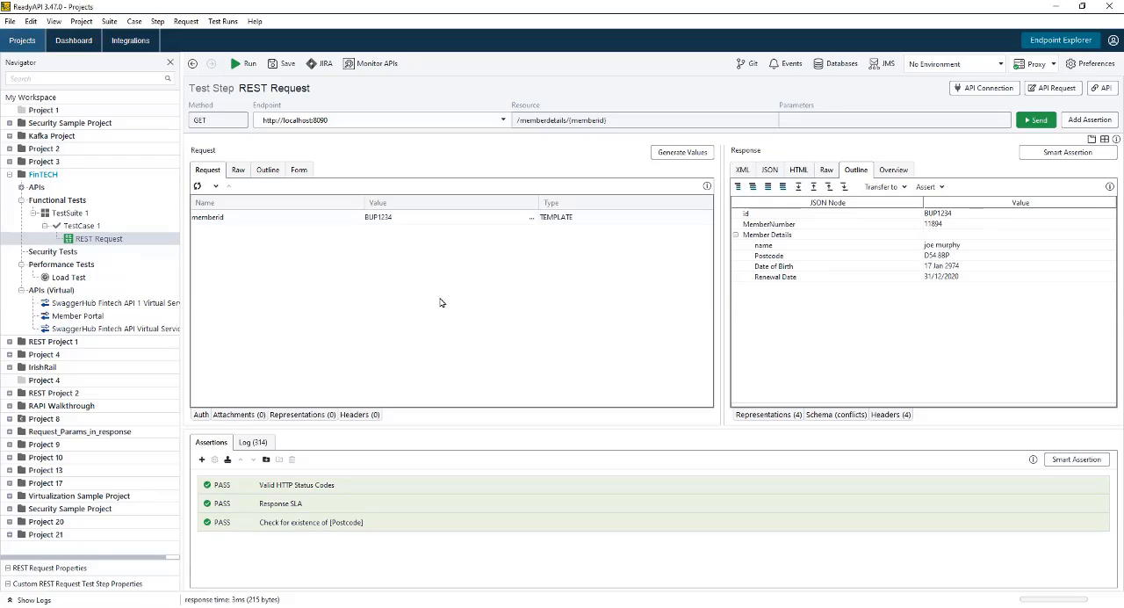
mouse_move(686, 340)
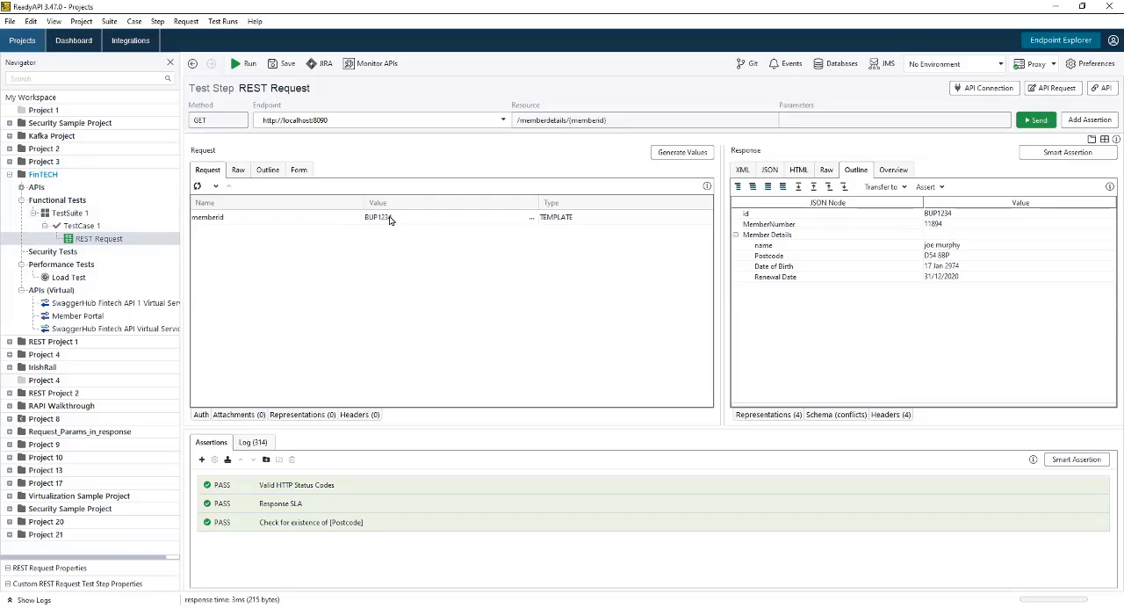
Insert a Data Source step before REST Request and accept the data-driven loop.
right_click(98, 239)
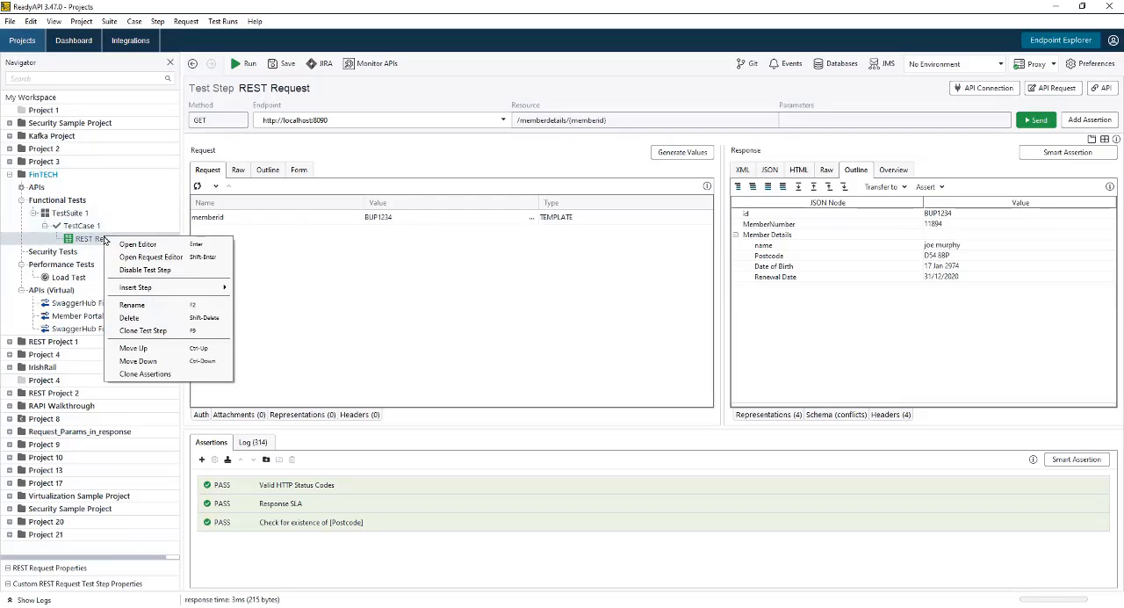
click(136, 287)
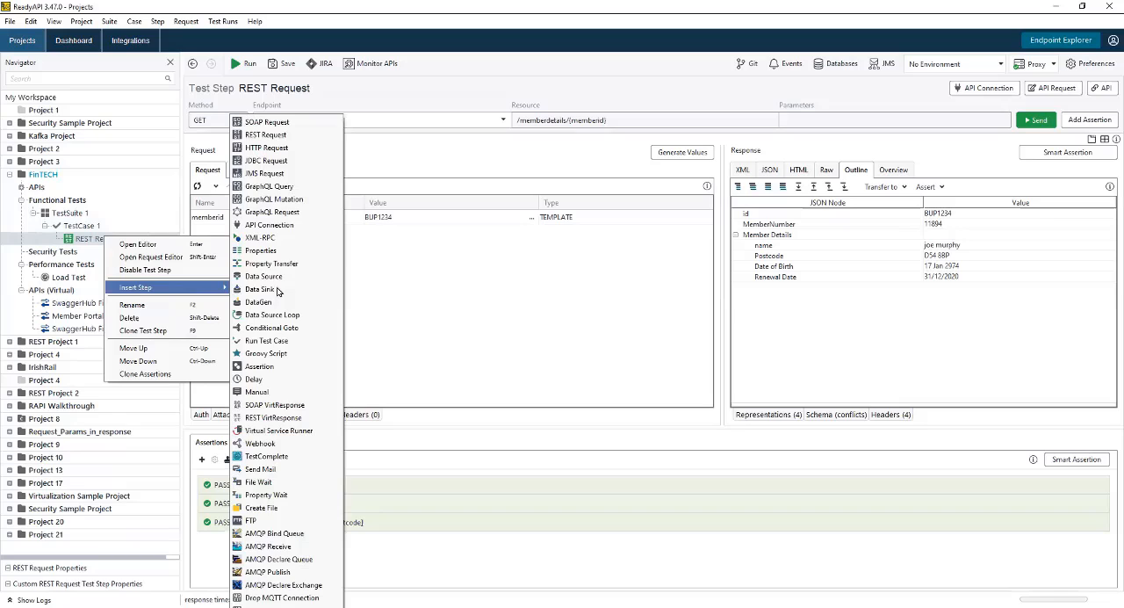
click(264, 276)
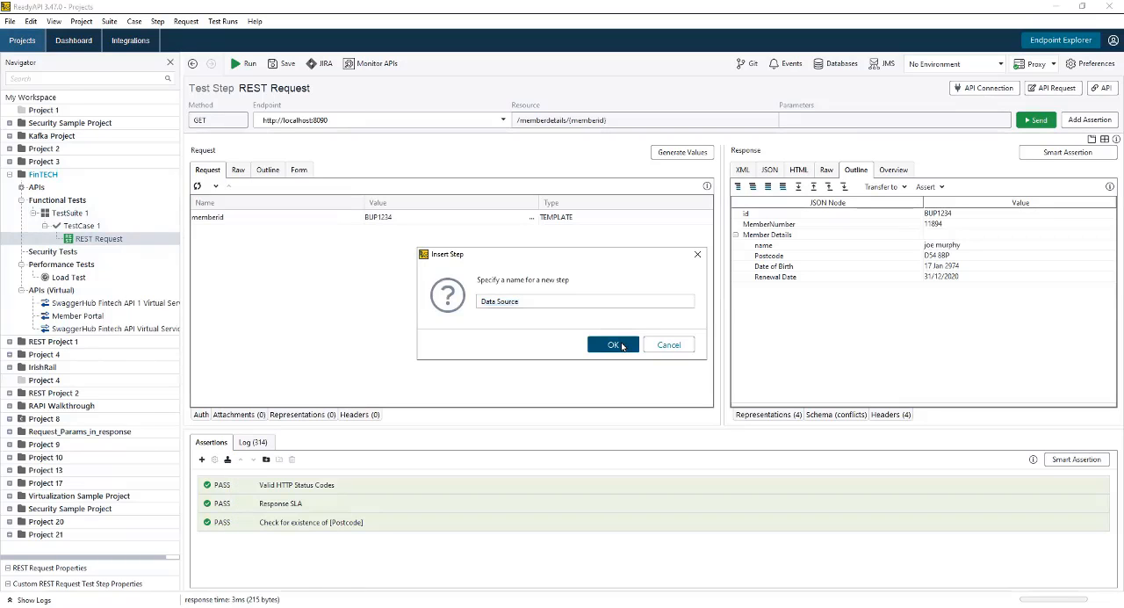
click(614, 344)
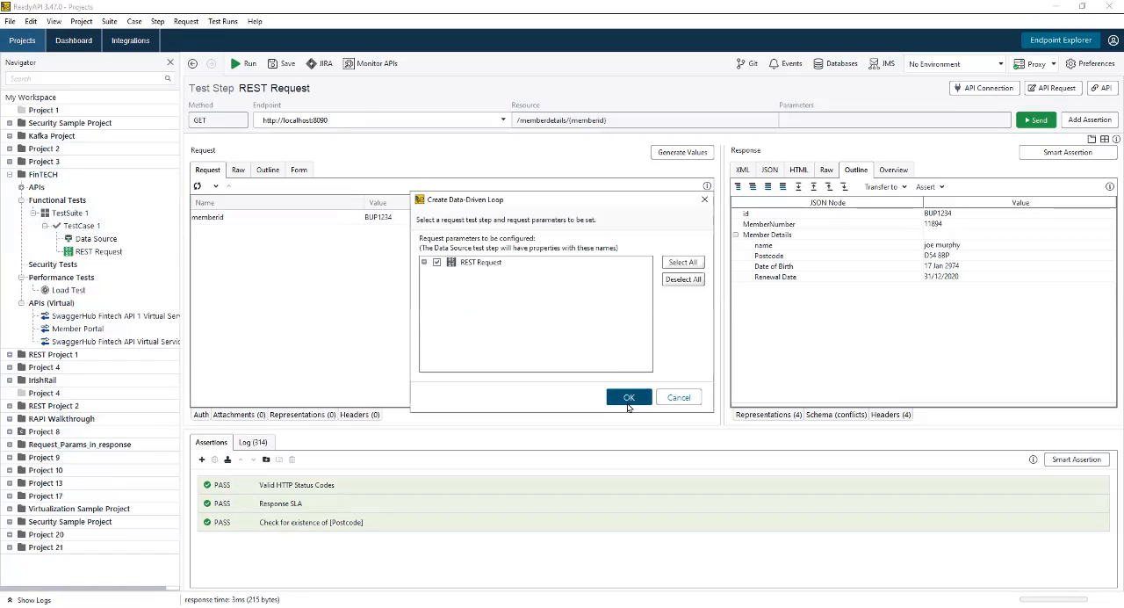
click(628, 396)
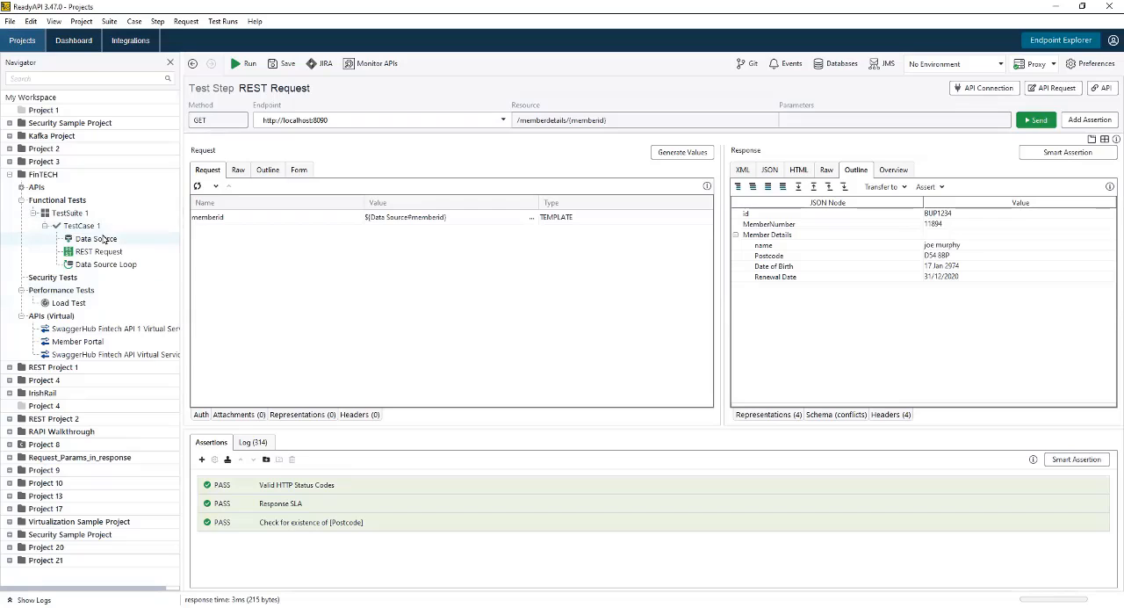
Switch the Data Source step's type from Data Generator to Excel.
click(96, 238)
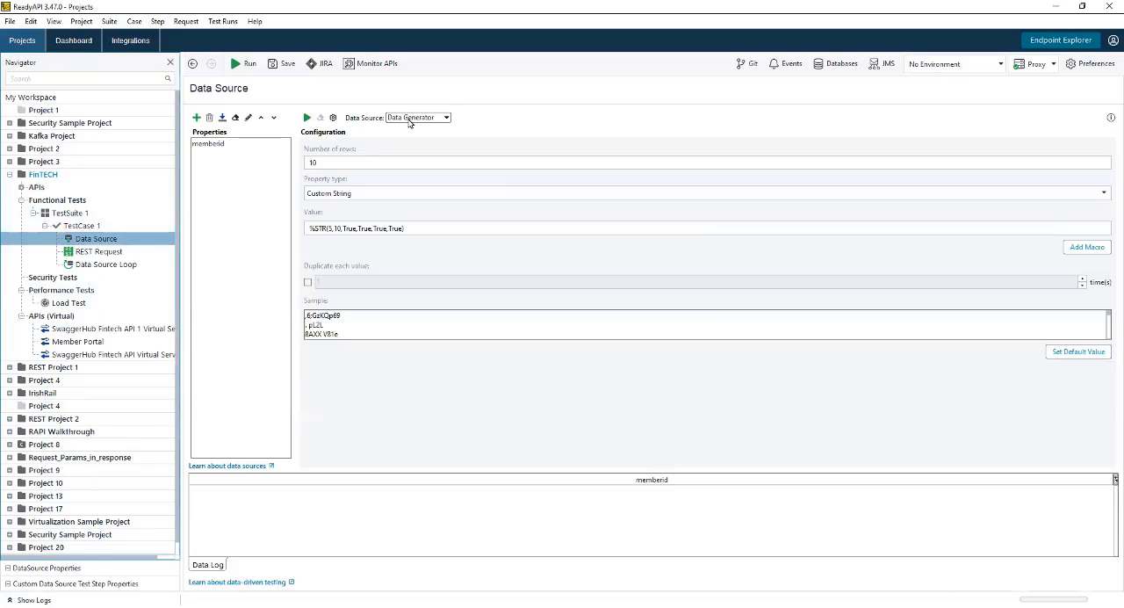
click(445, 117)
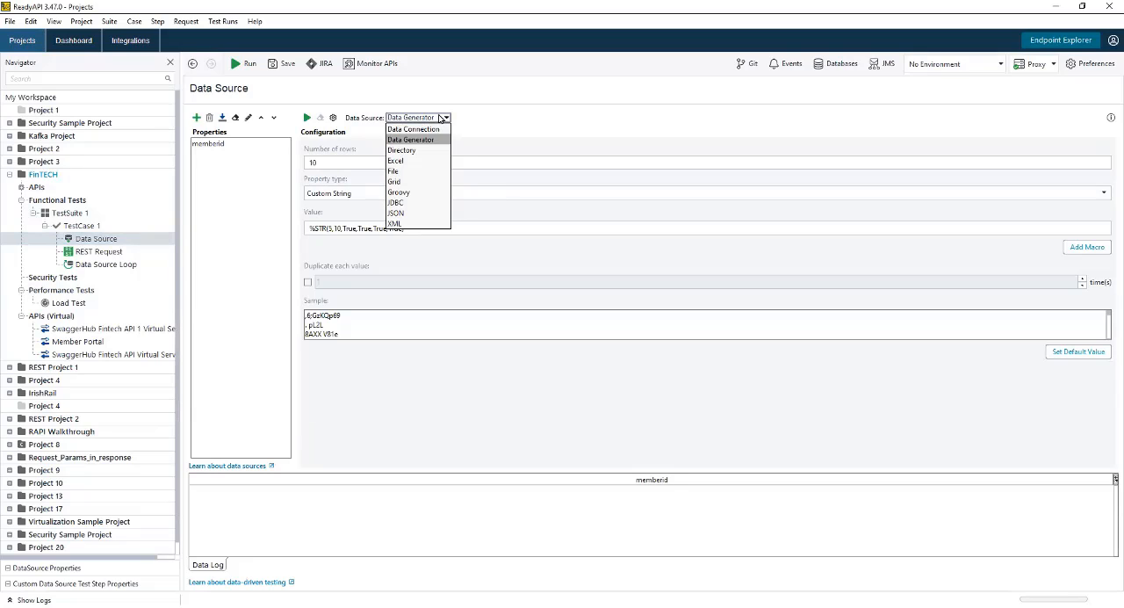
mouse_move(403, 150)
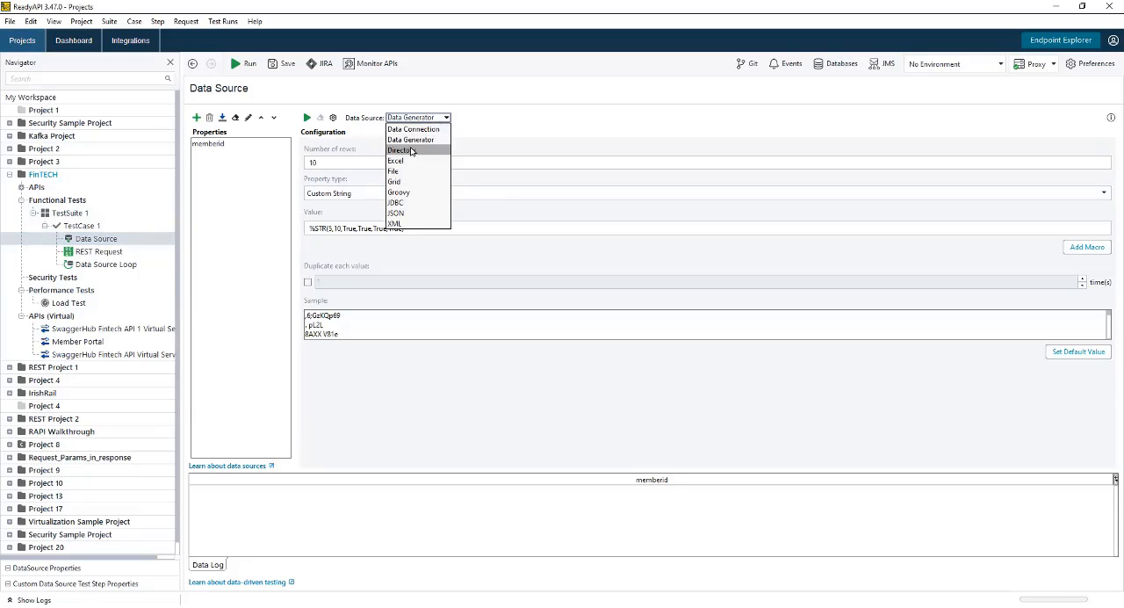
click(394, 160)
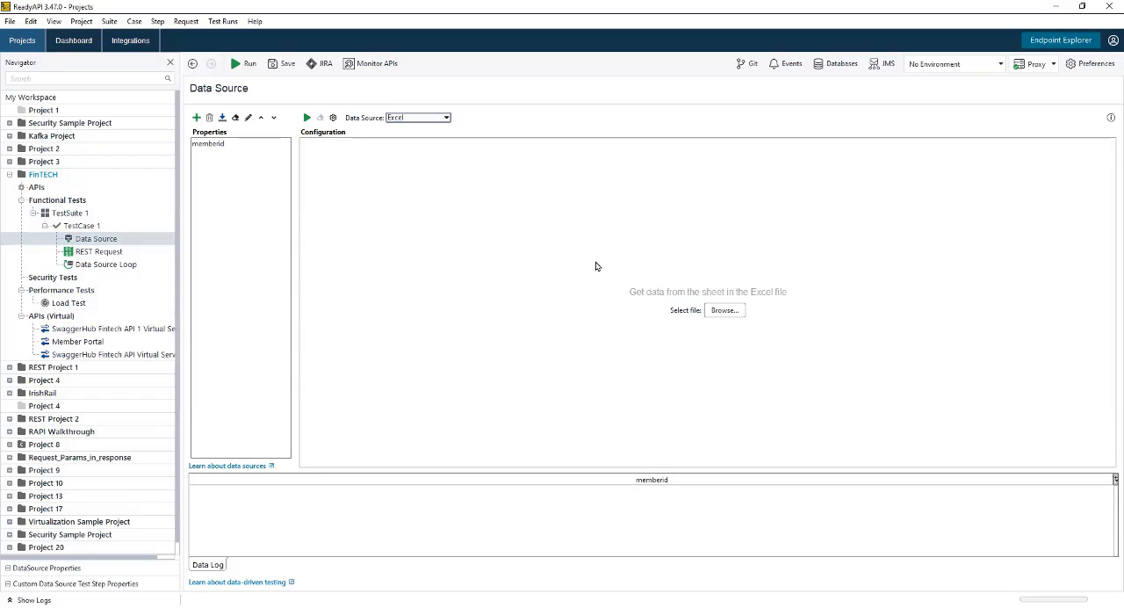
mouse_move(726, 310)
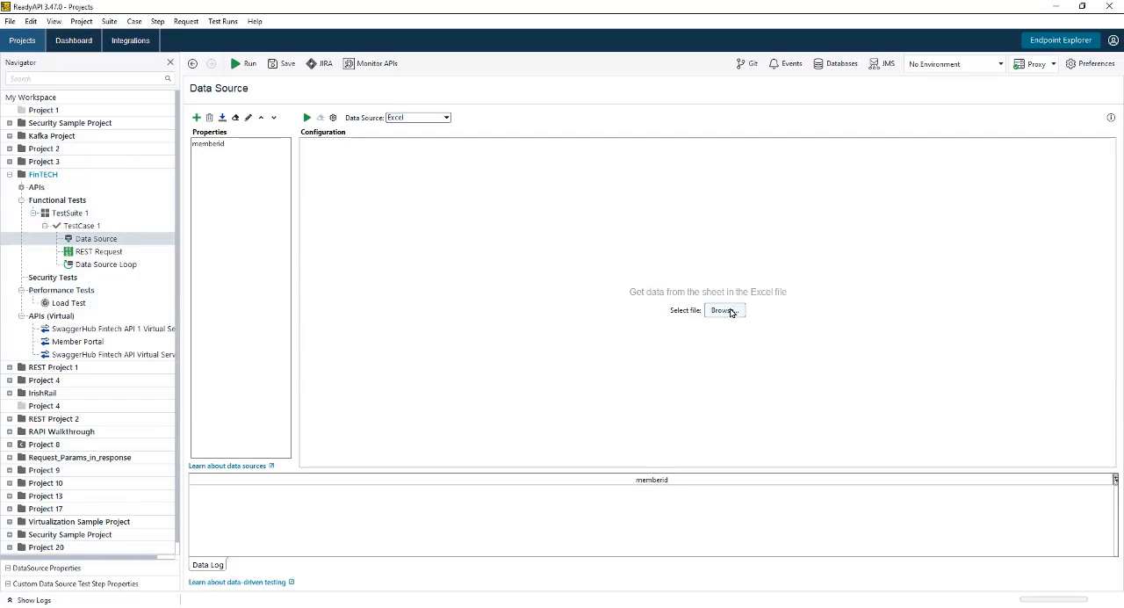
mouse_move(522, 245)
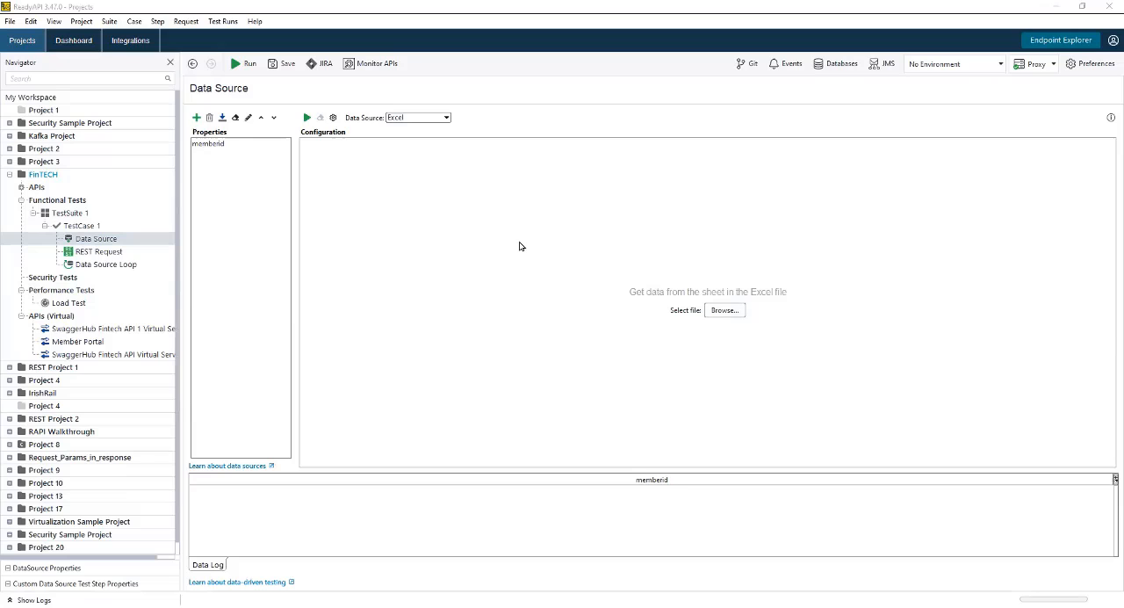
Select policy.xlsx, import its properties, and preview 10 rows.
click(724, 309)
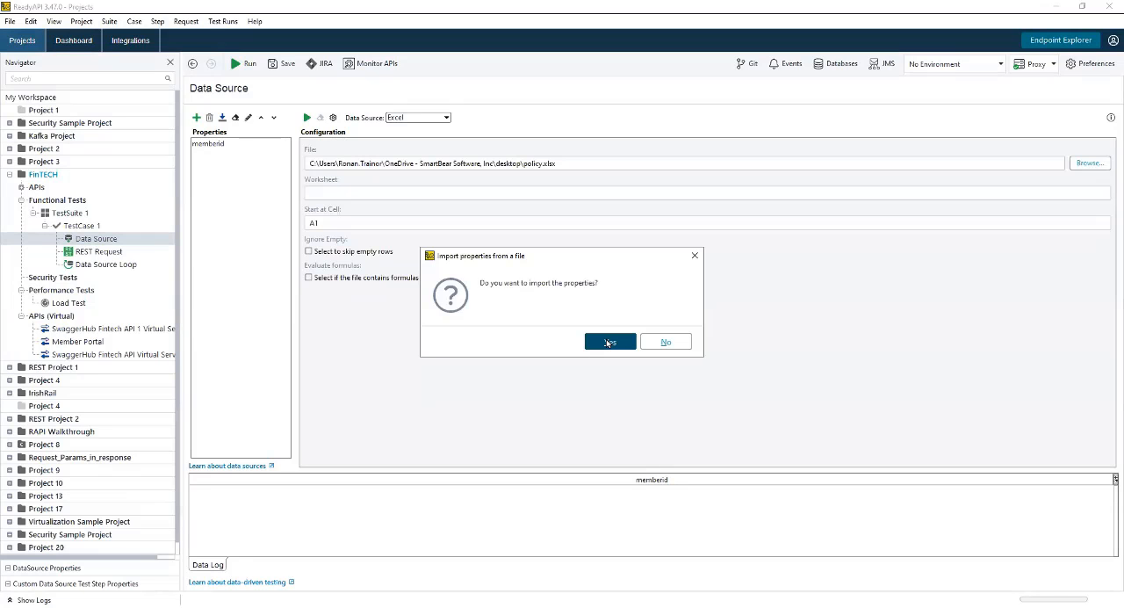
click(609, 341)
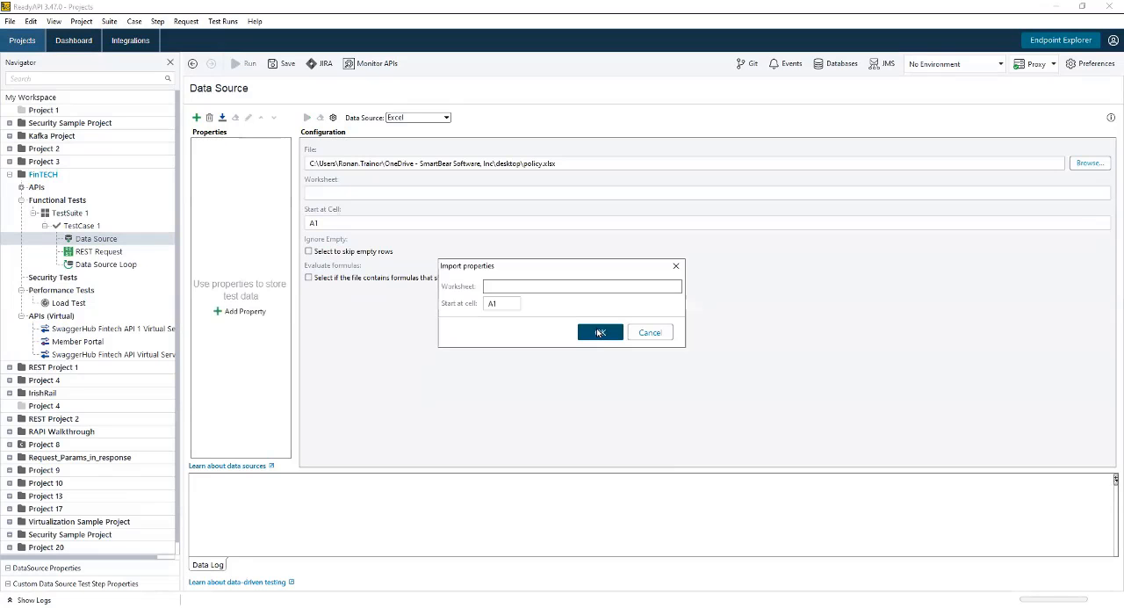
click(599, 332)
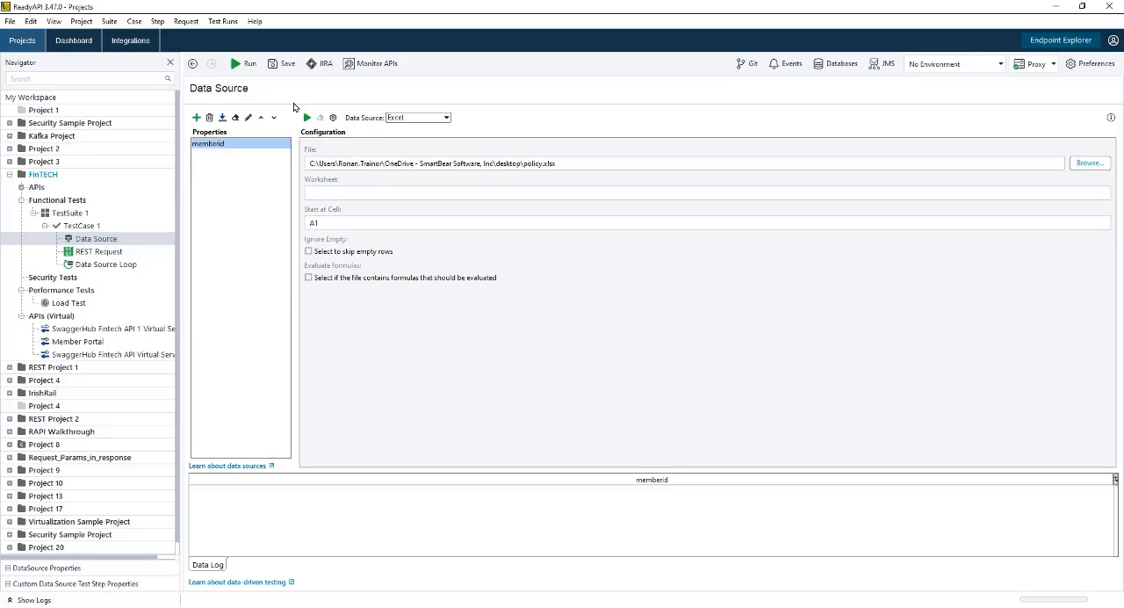
click(306, 117)
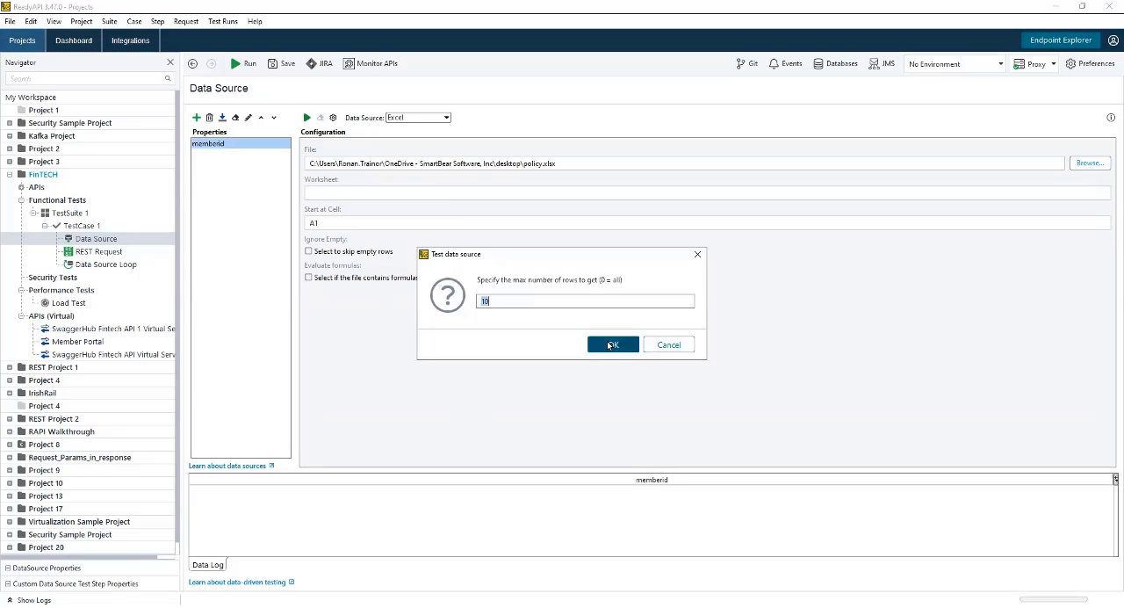
click(612, 344)
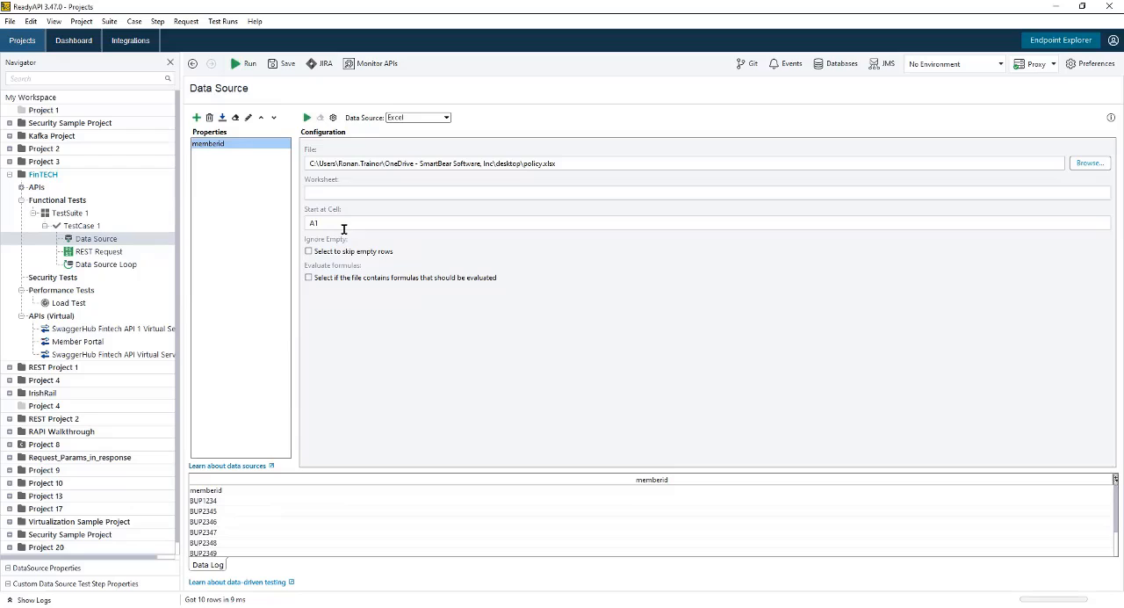
Set Start at Cell to A2 and re-test 10 rows, excluding the header.
text(A2)
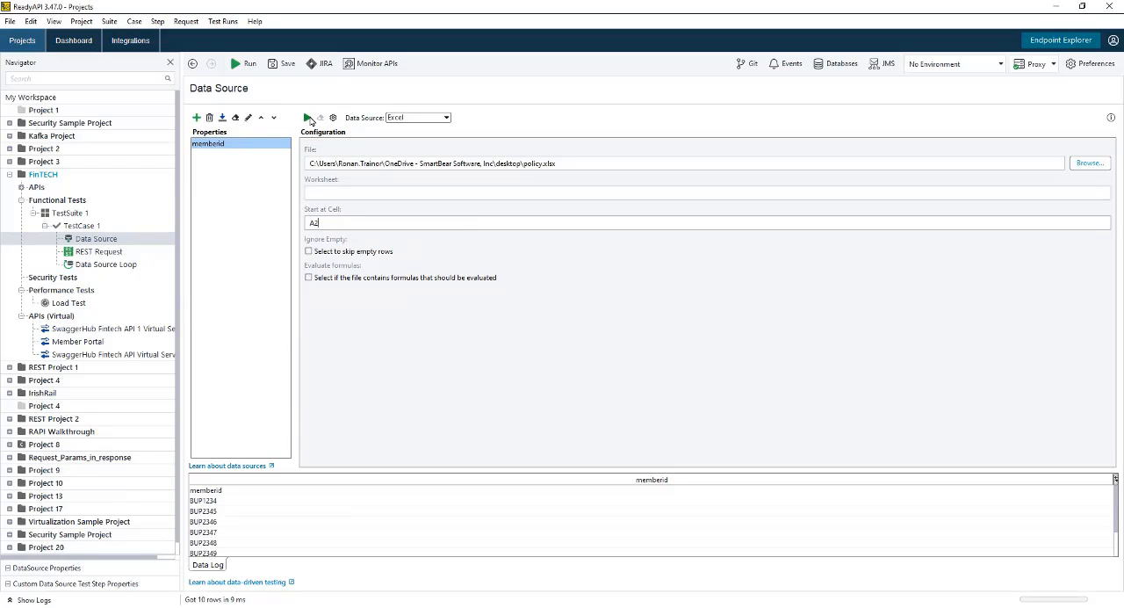
click(307, 117)
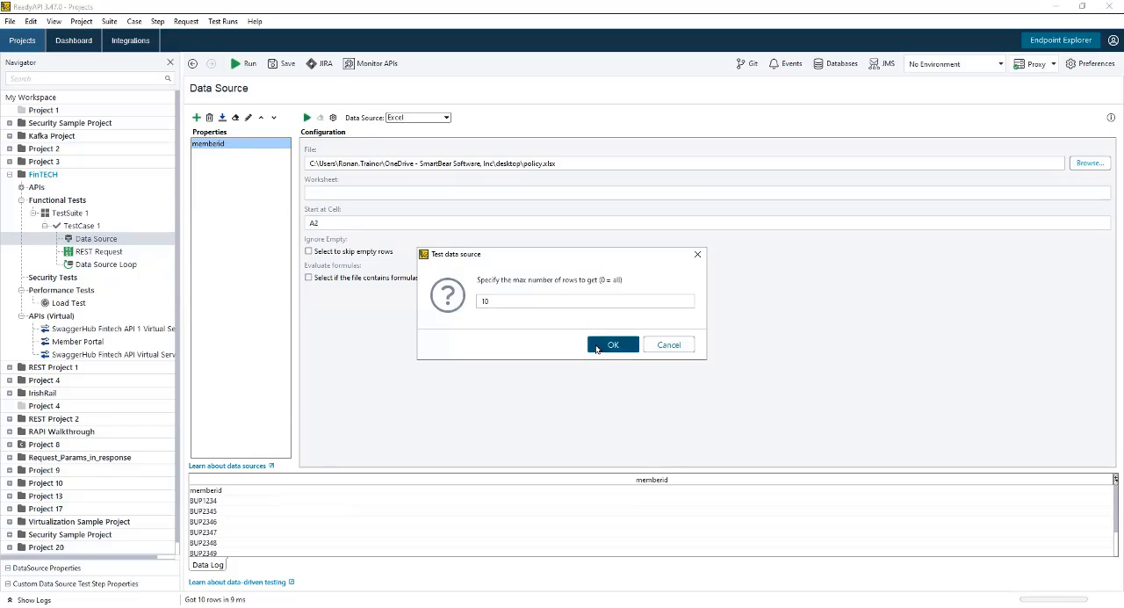
click(612, 344)
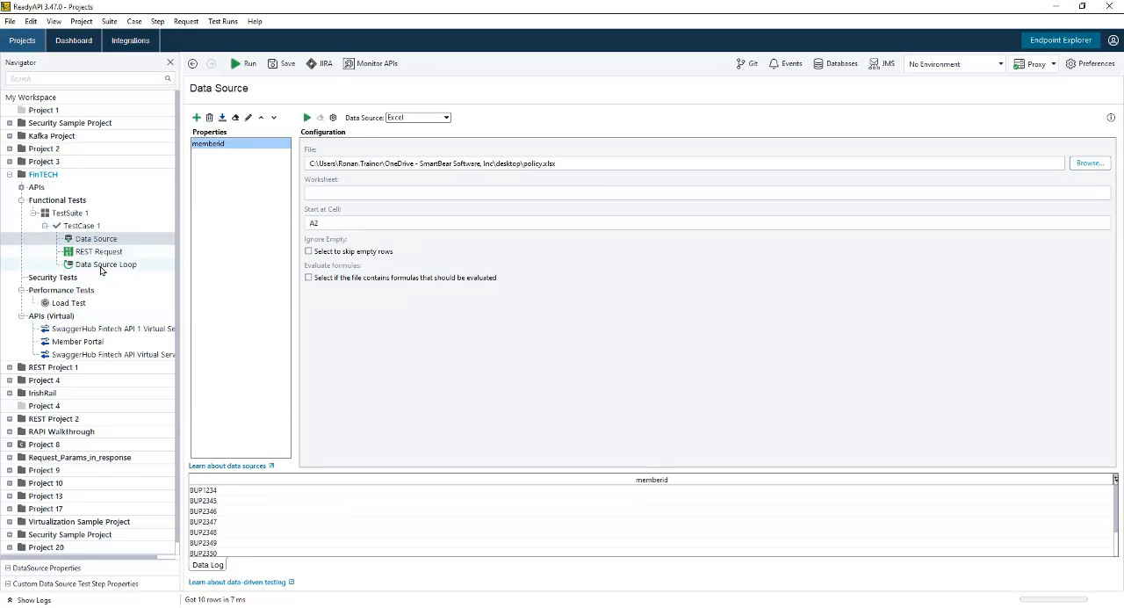
Uncheck Discard PASS Results within Loop in the Data Source Loop settings.
double_click(106, 265)
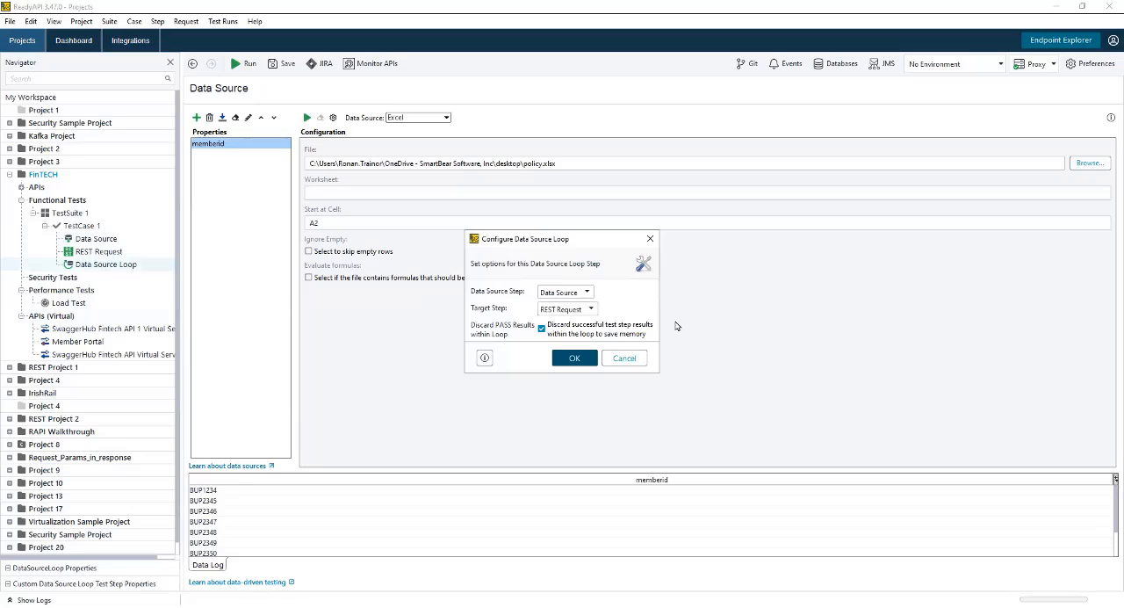
click(541, 329)
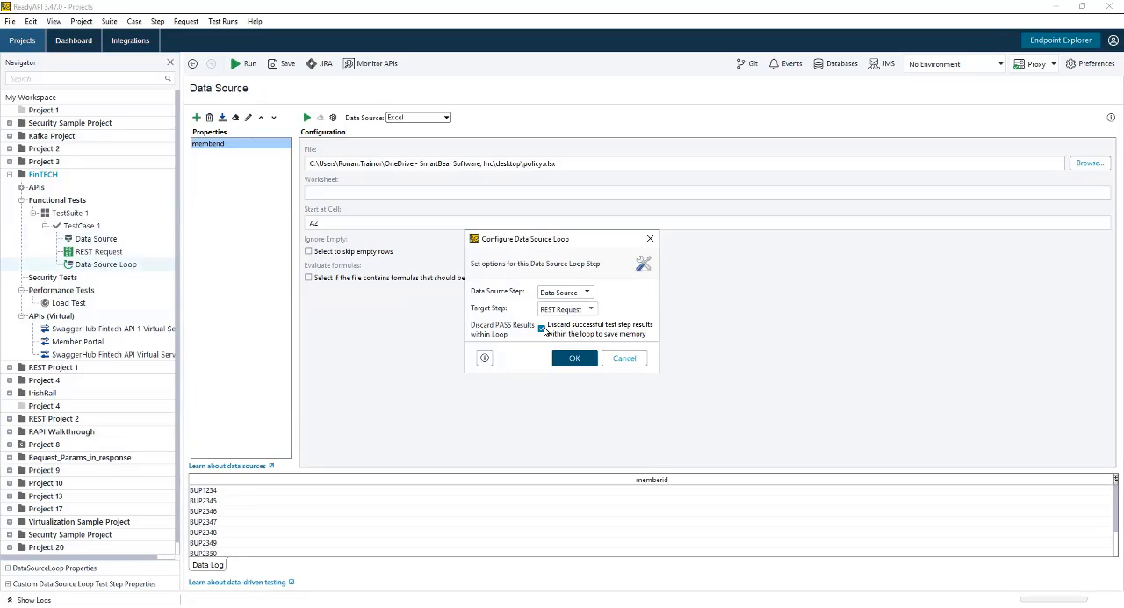
mouse_move(542, 327)
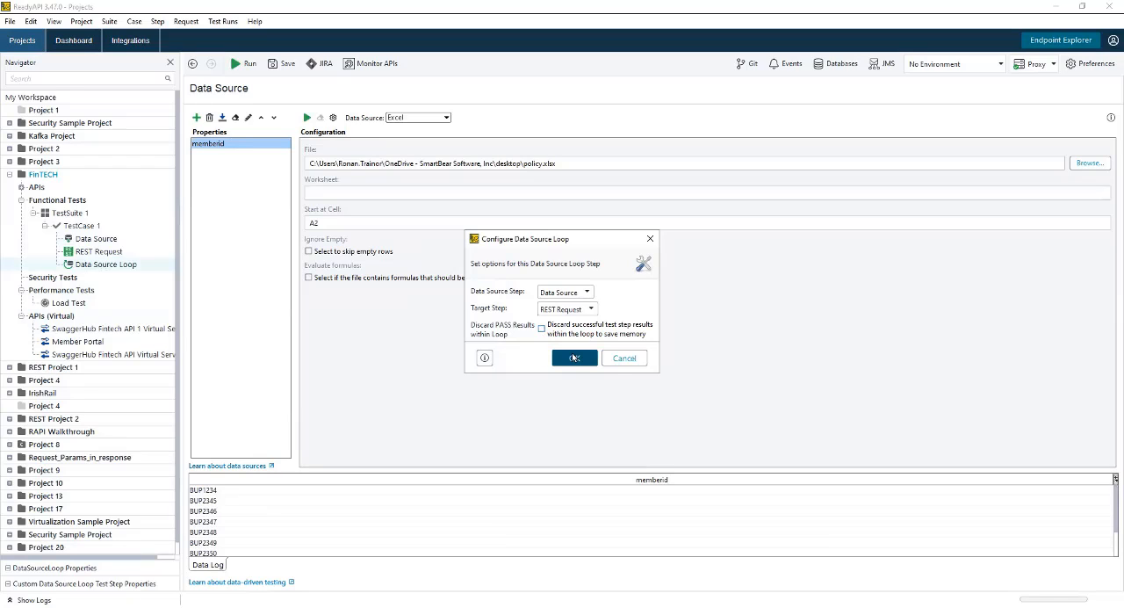
click(573, 358)
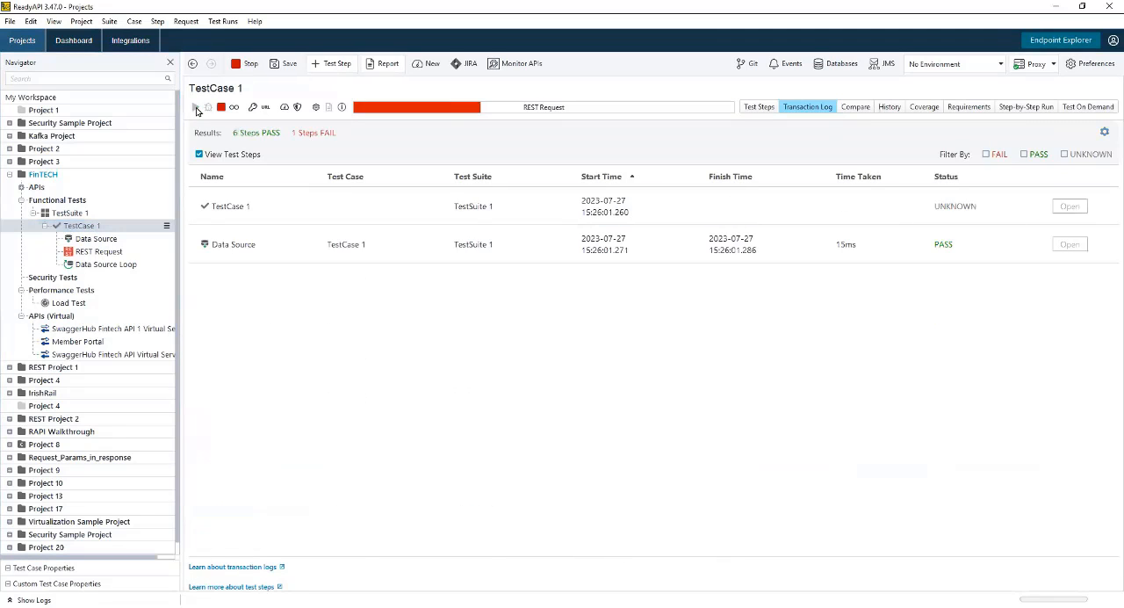
Run TestCase 1 across all data rows and view the Transaction Log.
click(196, 109)
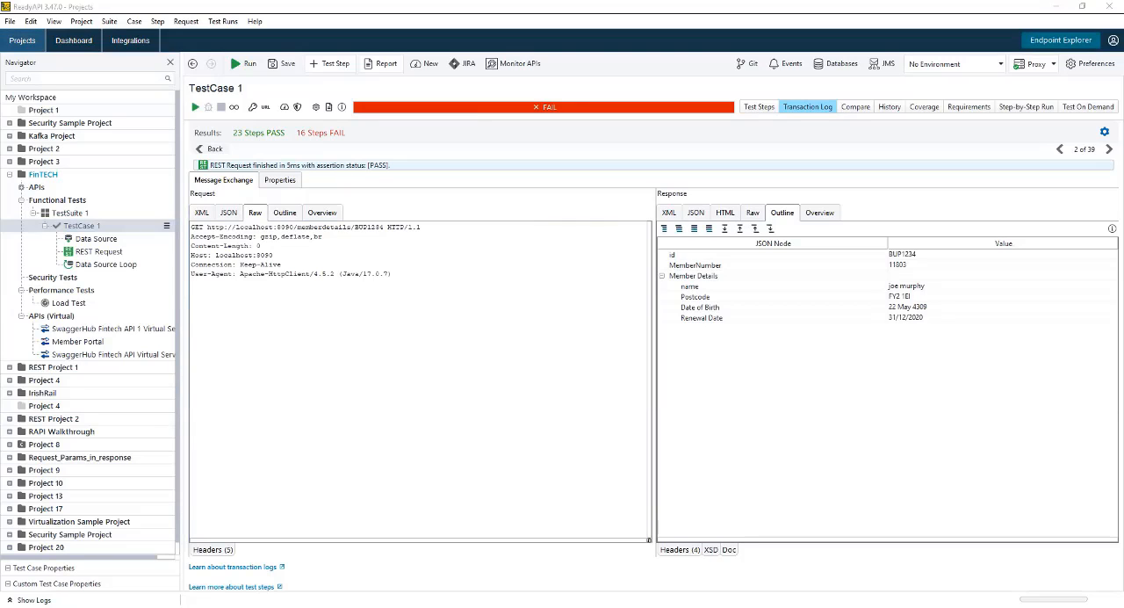
mouse_move(344, 261)
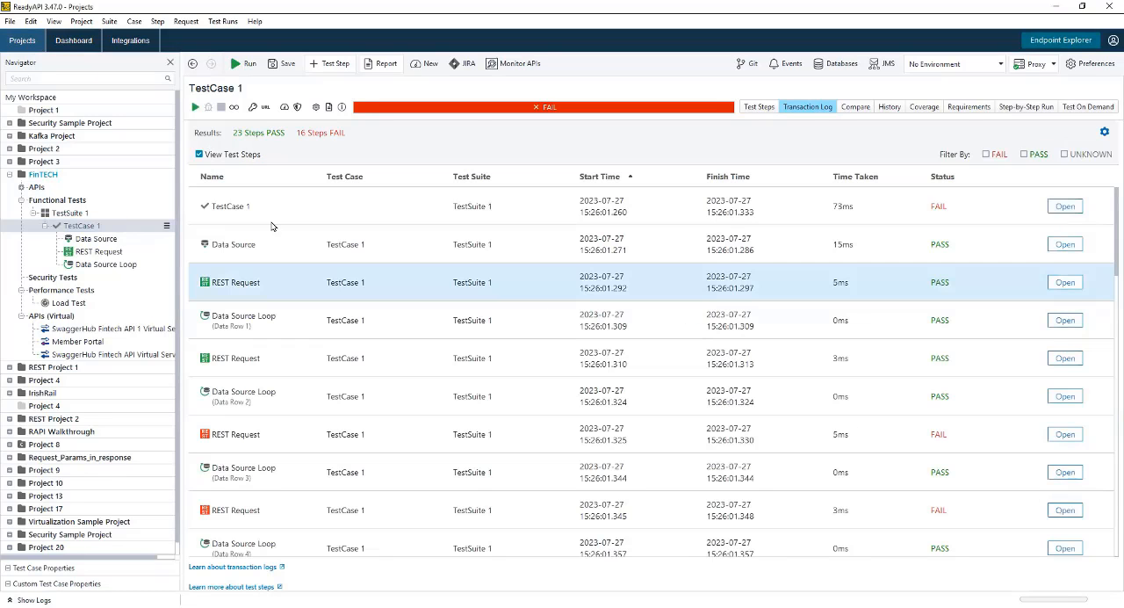
Inspect a failed REST Request's raw request and its Postcode assertion failure message.
click(235, 434)
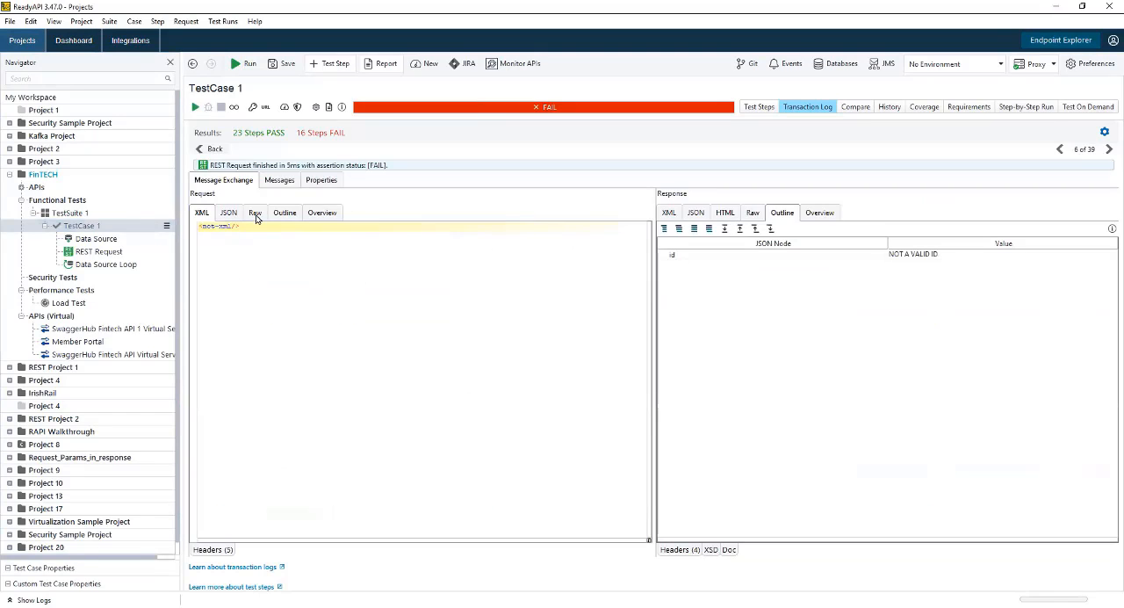
click(255, 212)
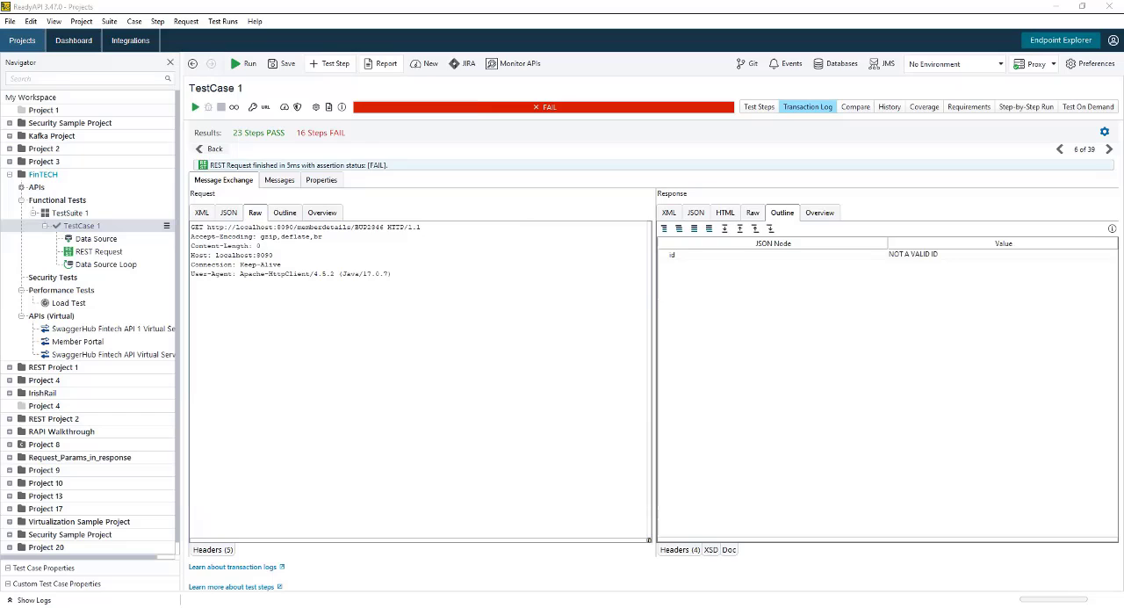
click(279, 180)
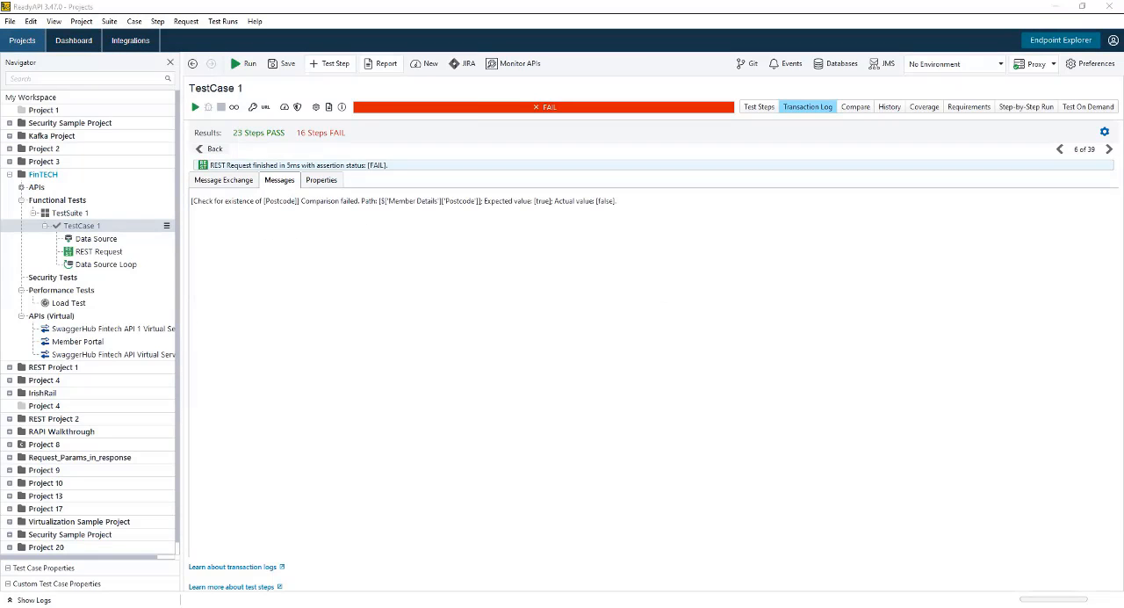
mouse_move(381, 216)
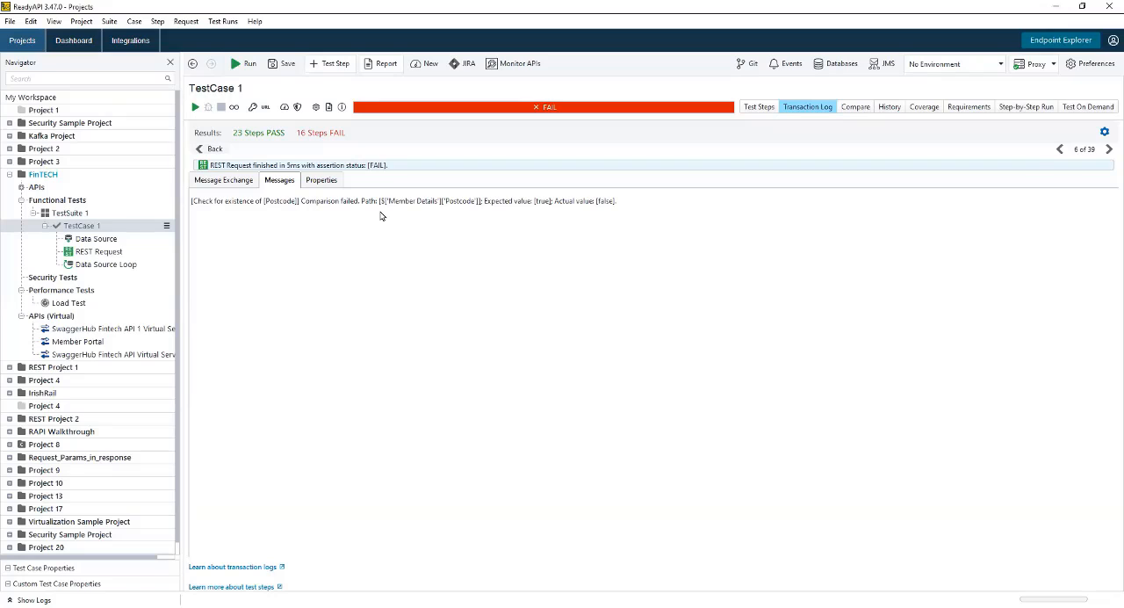